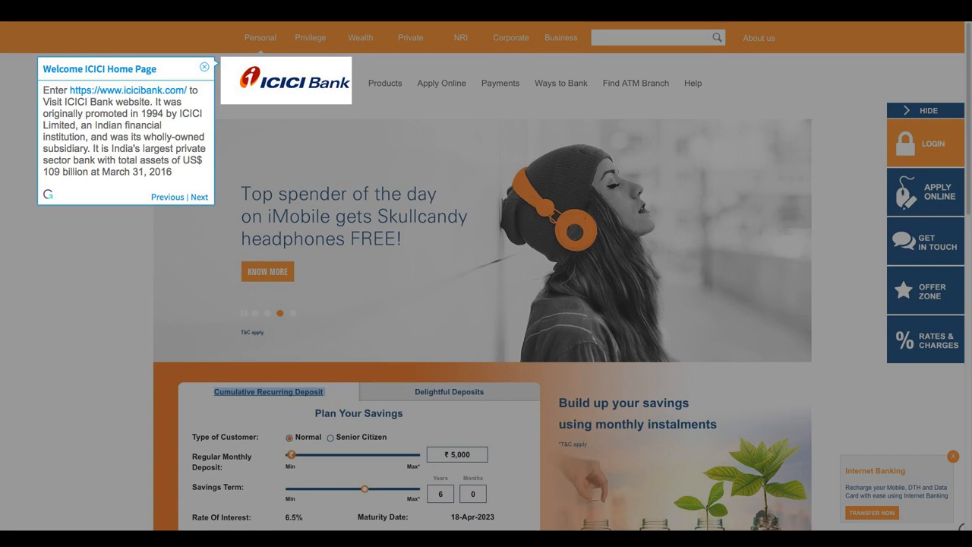
Expand the Apply Online menu to reveal Internet Banking under Online Banking.
click(441, 82)
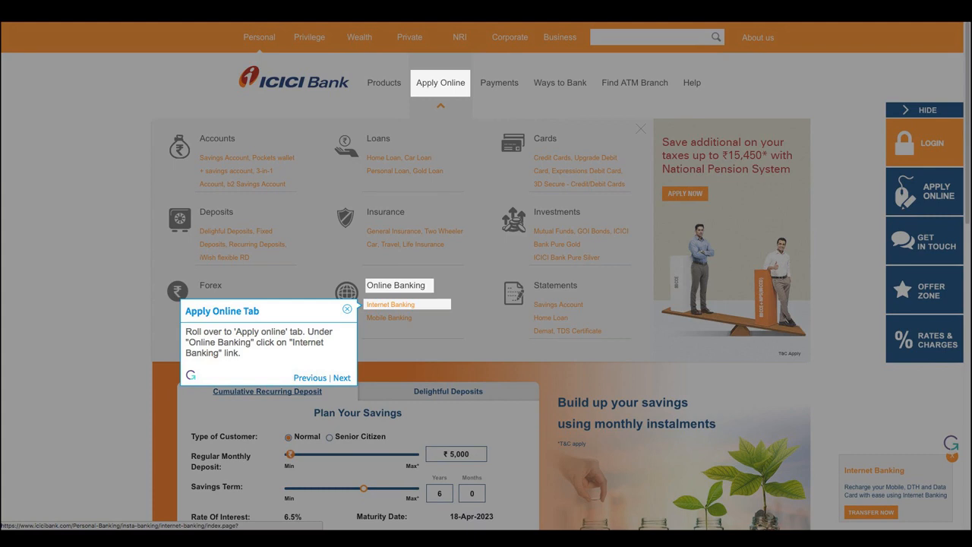
Go to the Internet Banking page from the Online Banking options.
click(391, 303)
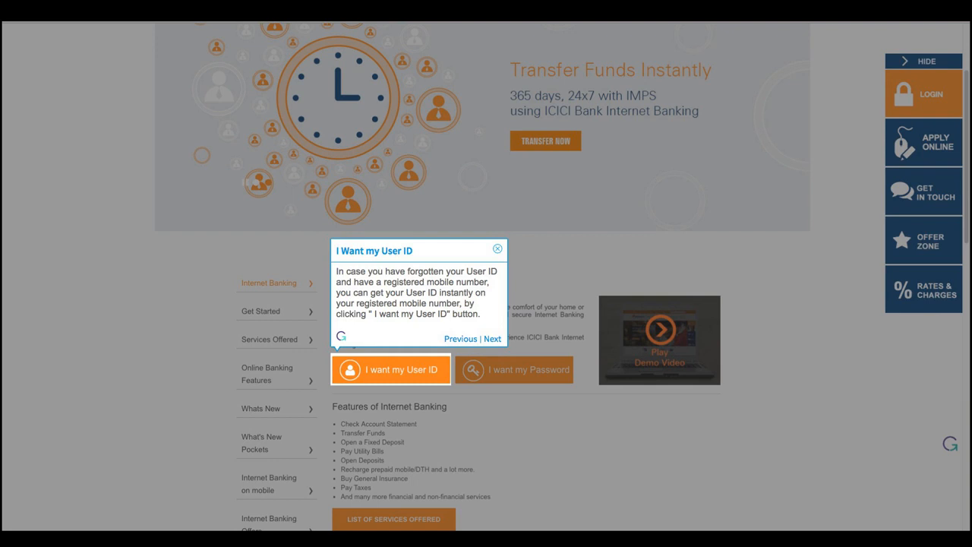
Reach the Know your User ID page via 'I want my User ID' and advance the guide.
click(390, 370)
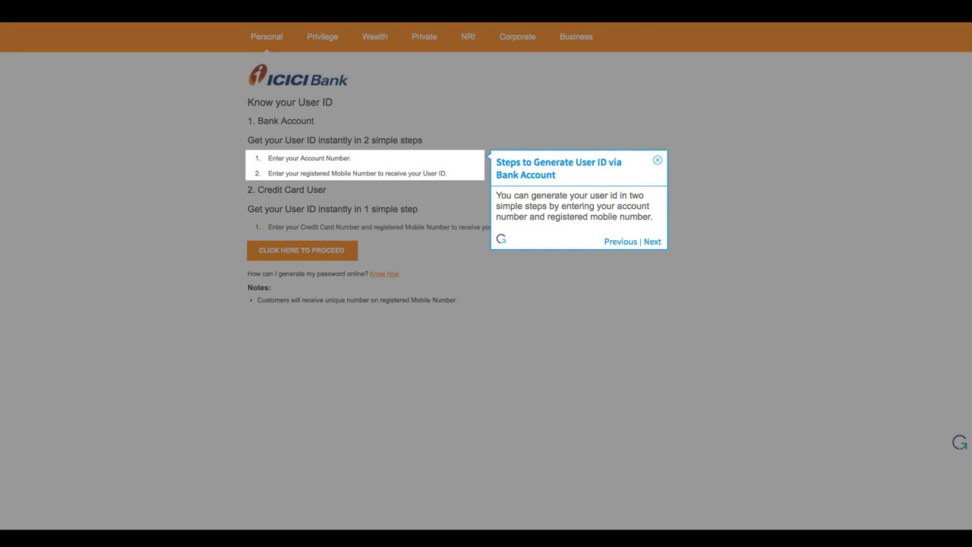
click(652, 241)
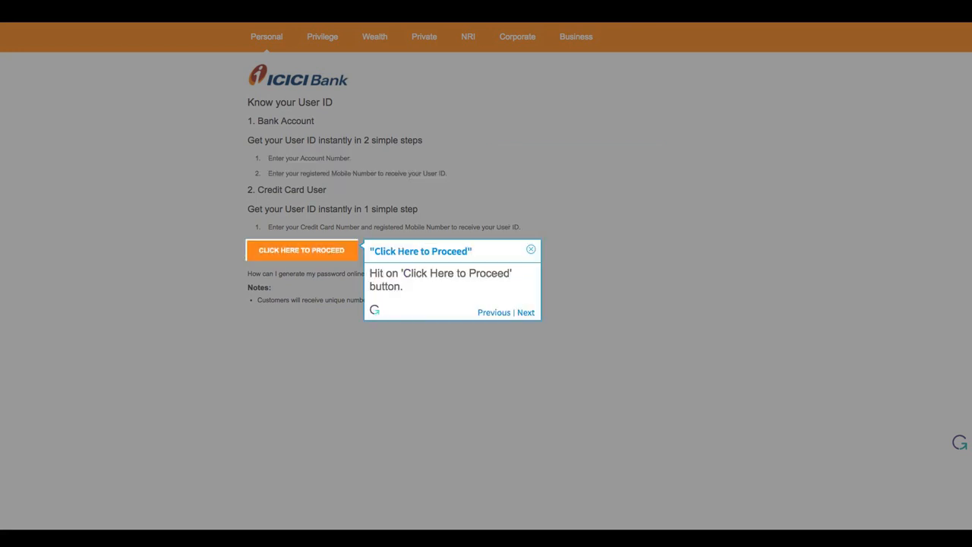
Start the User ID retrieval form and submit the account number to reach the mobile step.
click(302, 249)
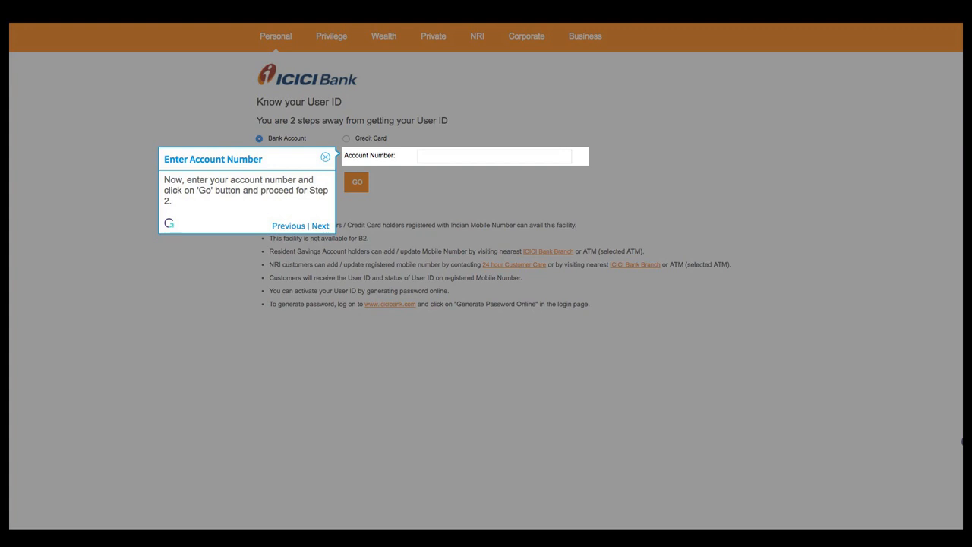
click(357, 183)
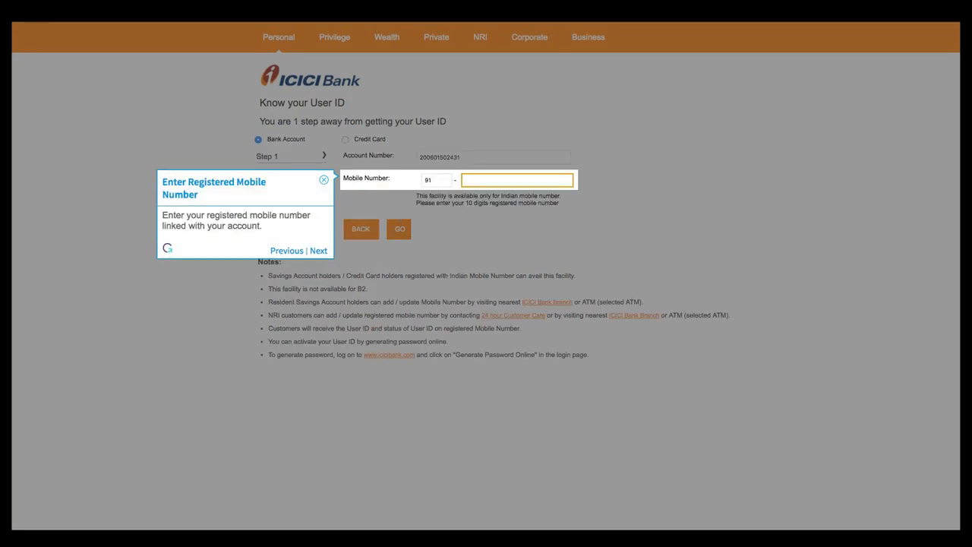